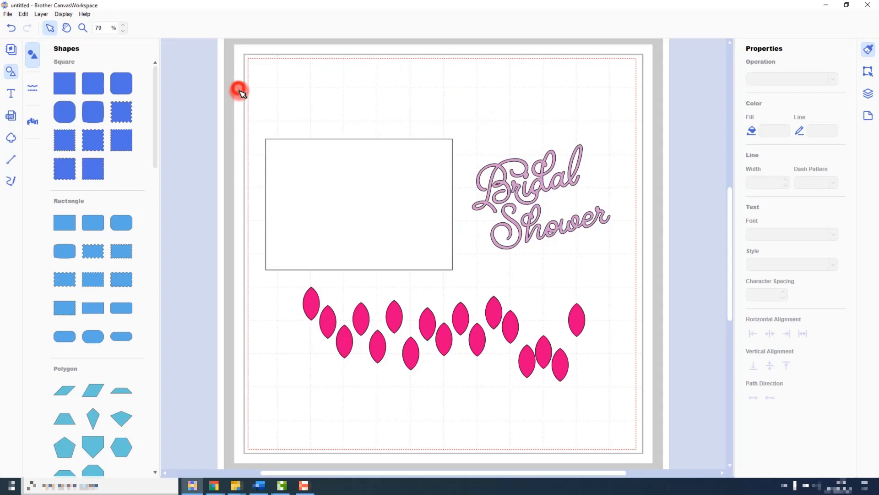
# - Marquee-select the empty rectangle together with the Bridal Shower text
pyautogui.moveTo(240, 90); pyautogui.dragTo(514, 139)
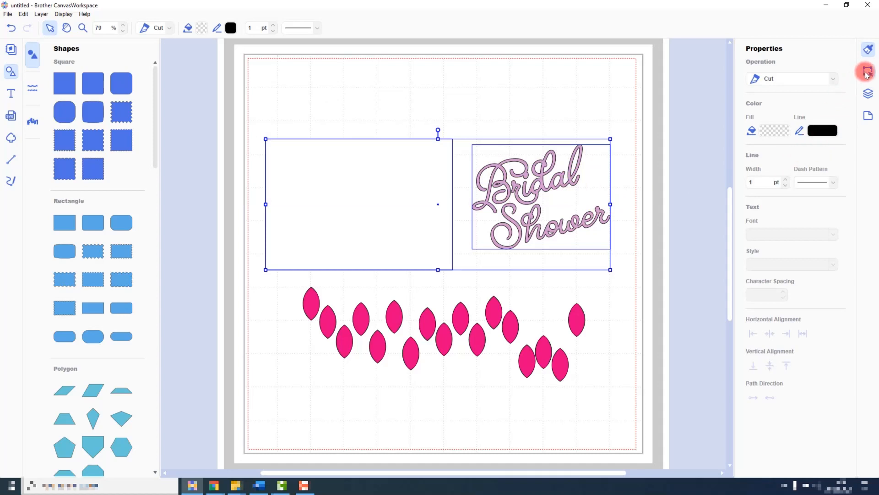
# - Show the Edit panel with Position and Size and Align options for the selected pair
pyautogui.click(868, 72)
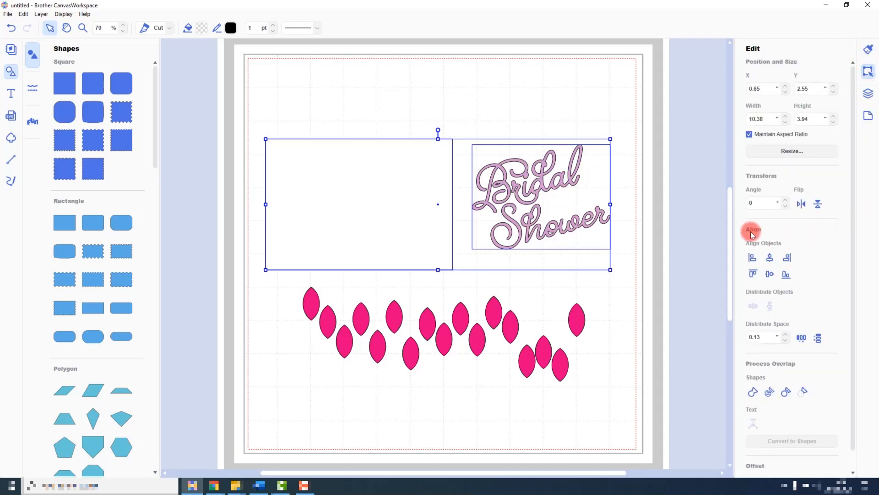
pyautogui.moveTo(800, 237)
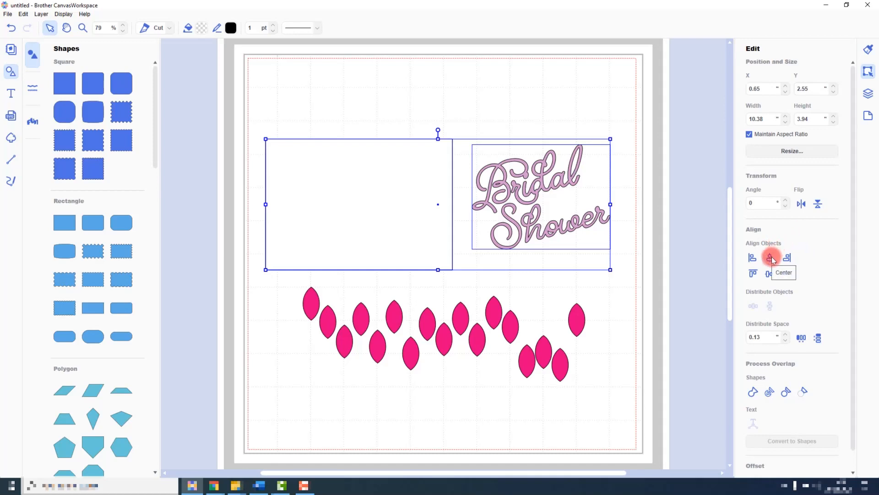
# - Centre the Bridal Shower text horizontally and vertically inside its rectangle
pyautogui.click(770, 257)
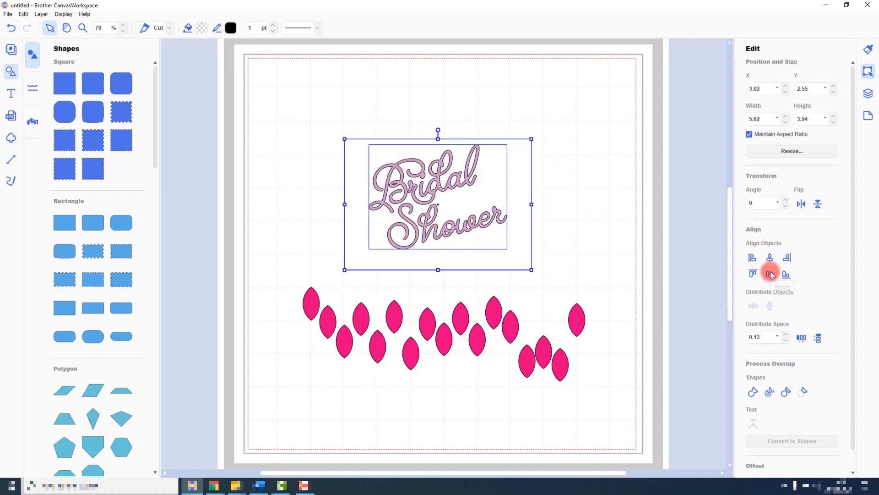
pyautogui.click(770, 274)
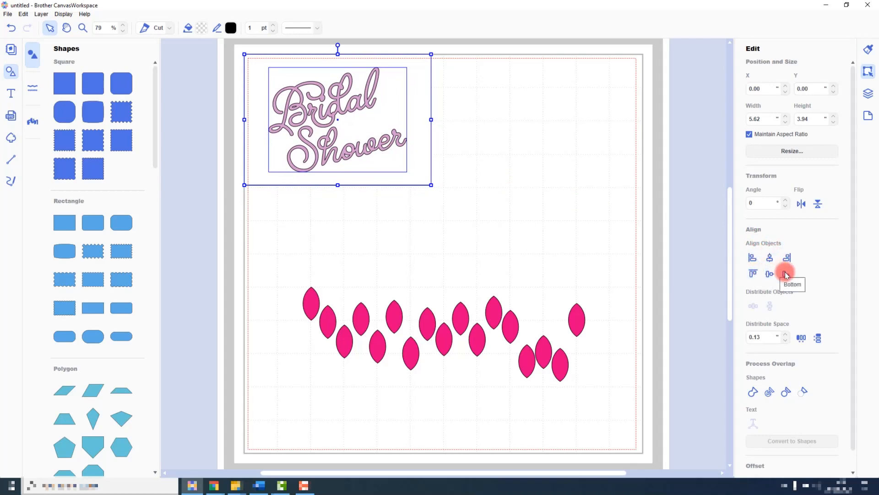
pyautogui.moveTo(806, 264)
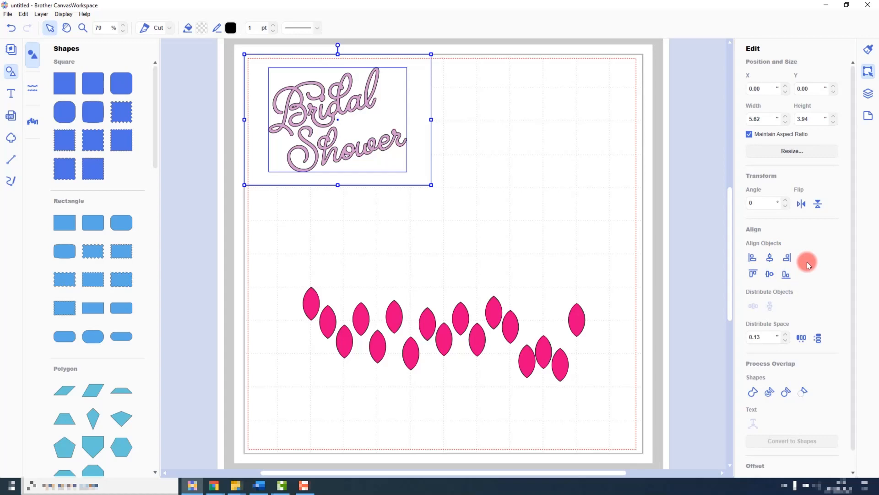
pyautogui.moveTo(798, 250)
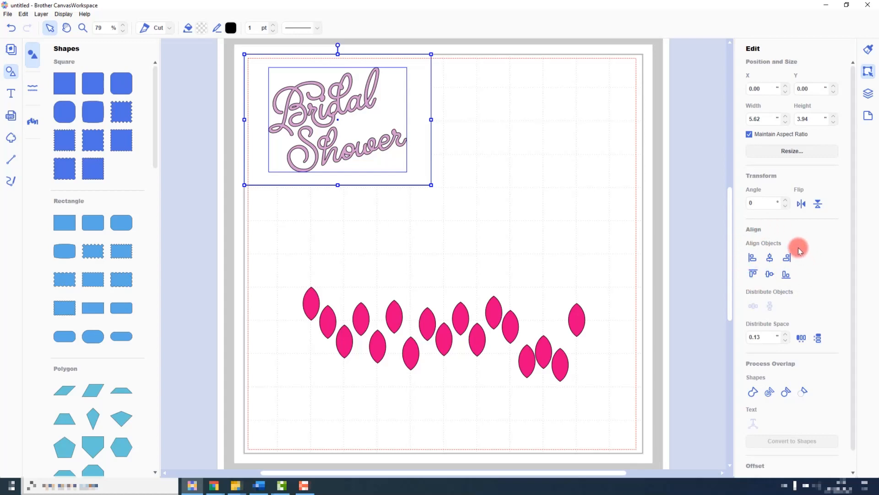
pyautogui.moveTo(458, 251)
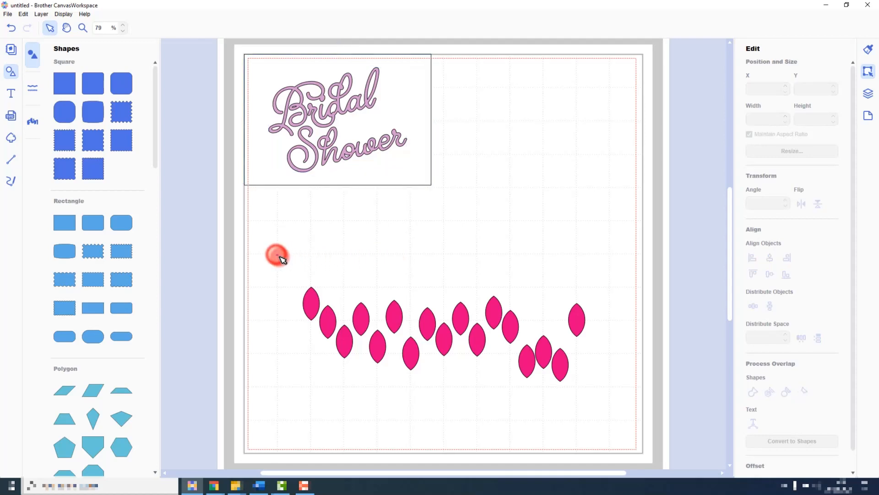
# - Move all pink petals up near the title, with end petals at the left and right page edges
pyautogui.moveTo(278, 253); pyautogui.dragTo(592, 387)
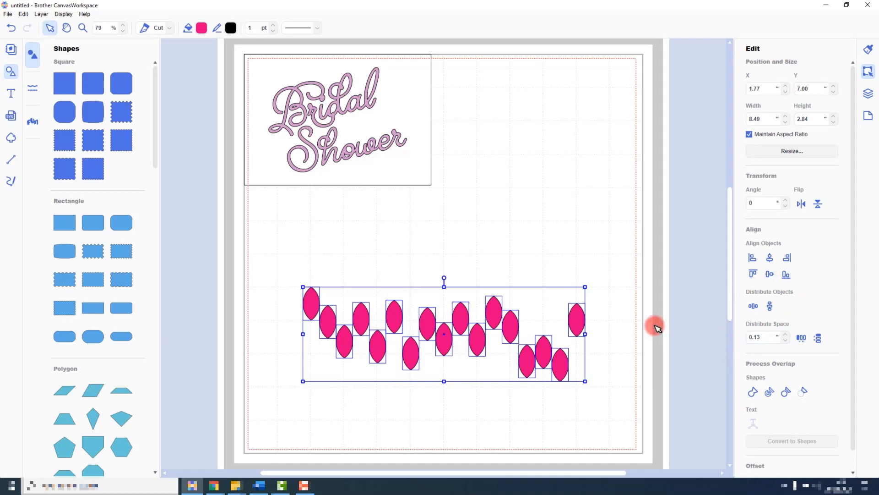
pyautogui.moveTo(656, 328); pyautogui.dragTo(575, 275)
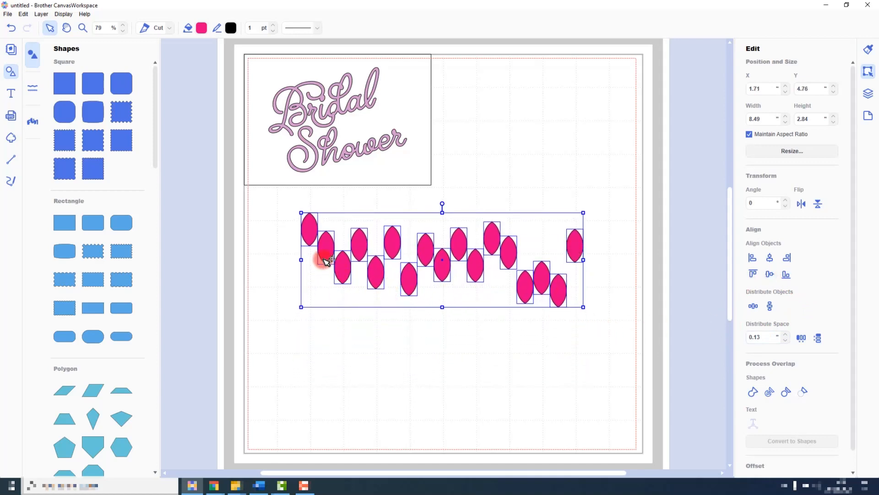
pyautogui.moveTo(599, 278)
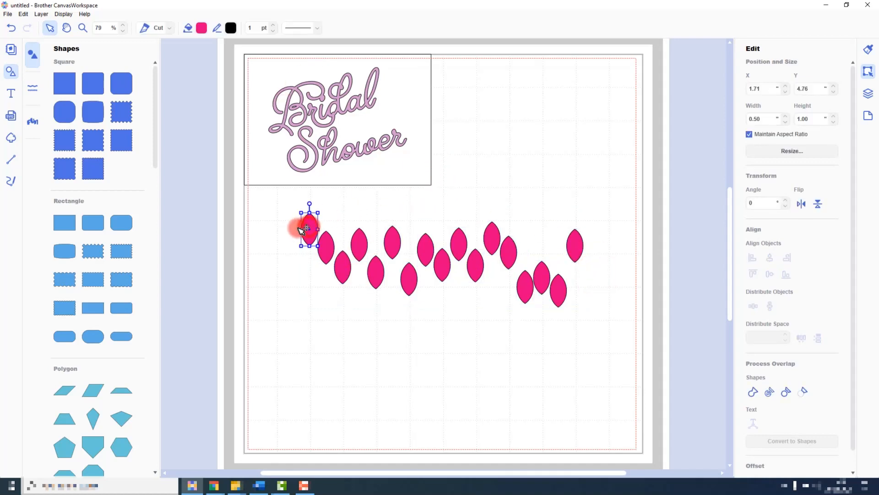
pyautogui.moveTo(309, 227); pyautogui.dragTo(262, 232)
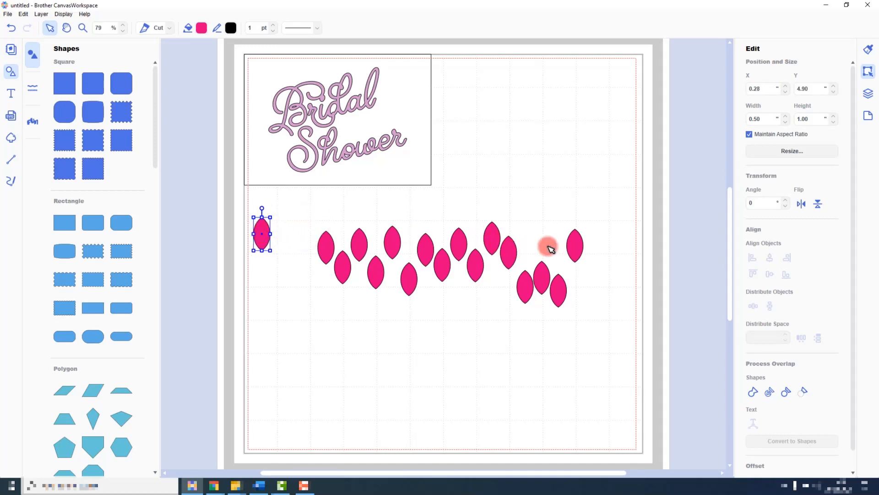
pyautogui.moveTo(262, 232); pyautogui.dragTo(621, 237)
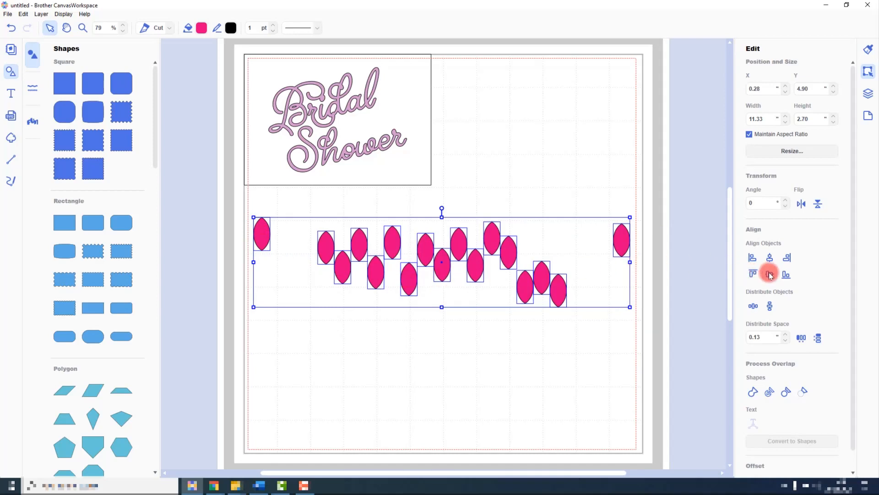
# - Align the petals to one middle row and distribute them evenly by horizontal centre
pyautogui.click(769, 274)
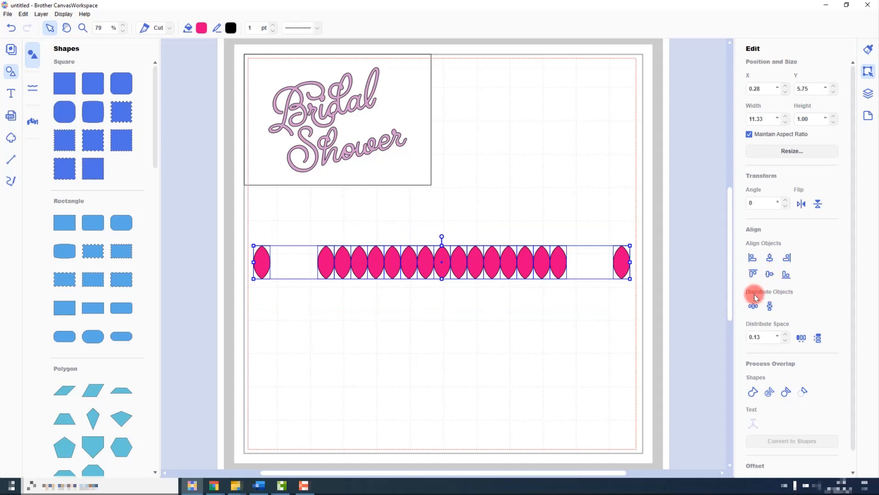
pyautogui.moveTo(753, 306)
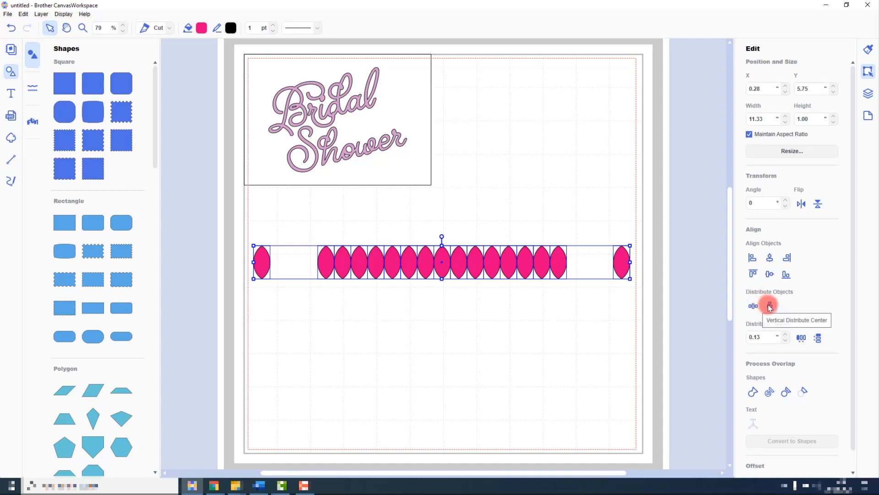
pyautogui.moveTo(753, 306)
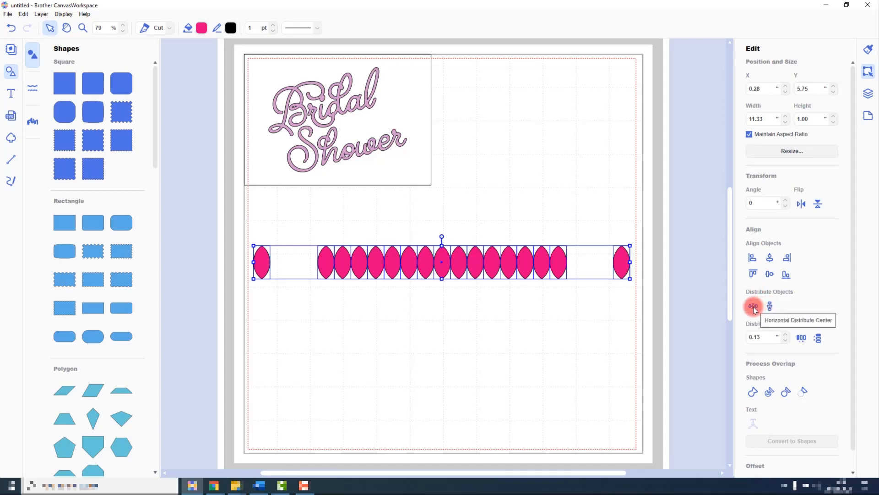
pyautogui.click(753, 305)
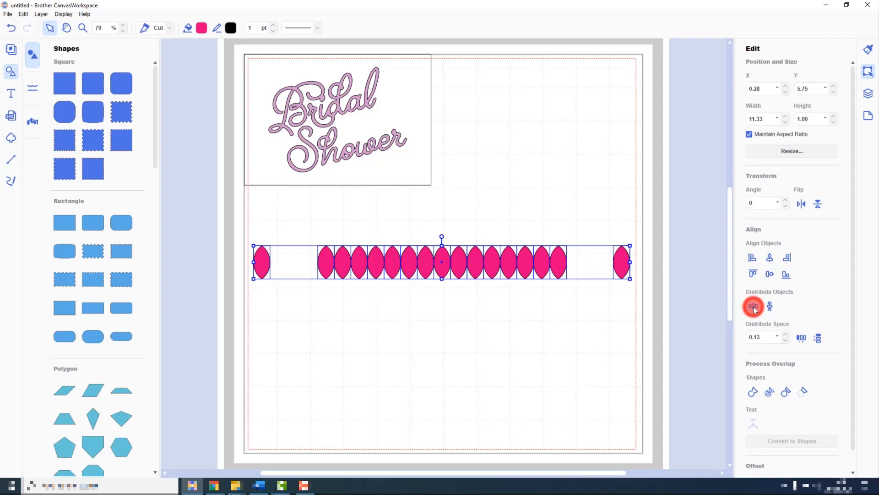
pyautogui.click(753, 306)
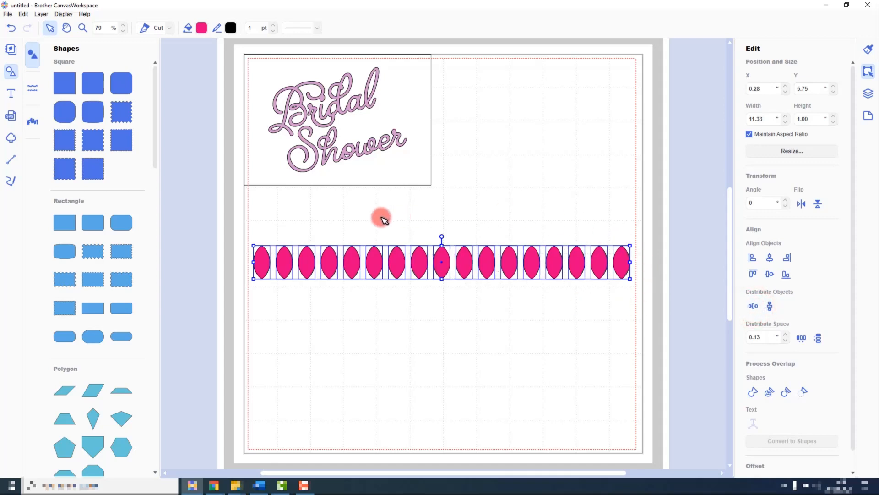
pyautogui.moveTo(640, 309)
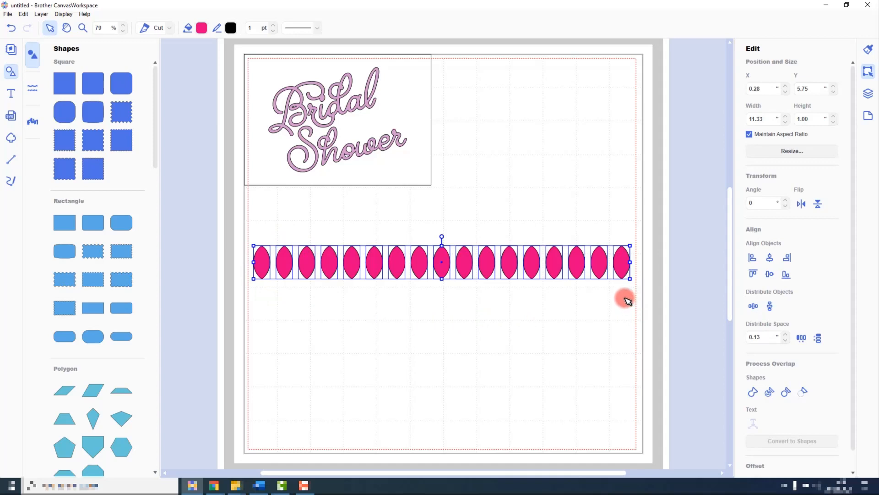
pyautogui.moveTo(626, 301)
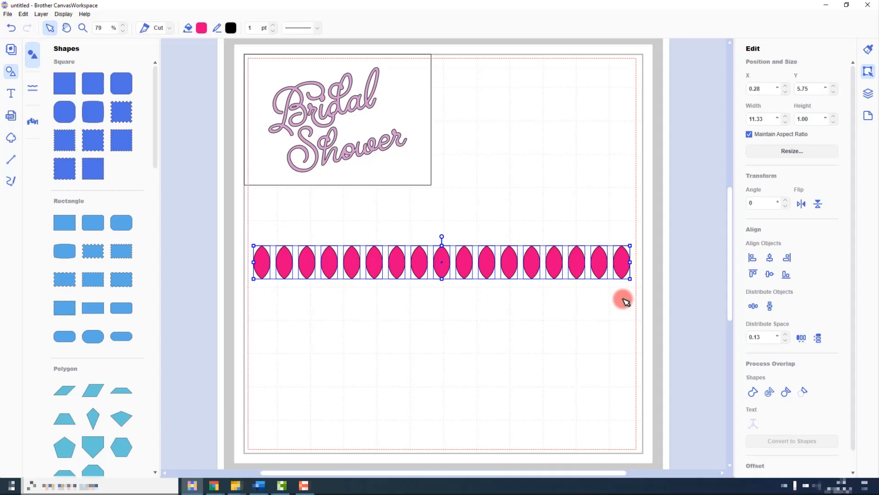
pyautogui.moveTo(510, 305)
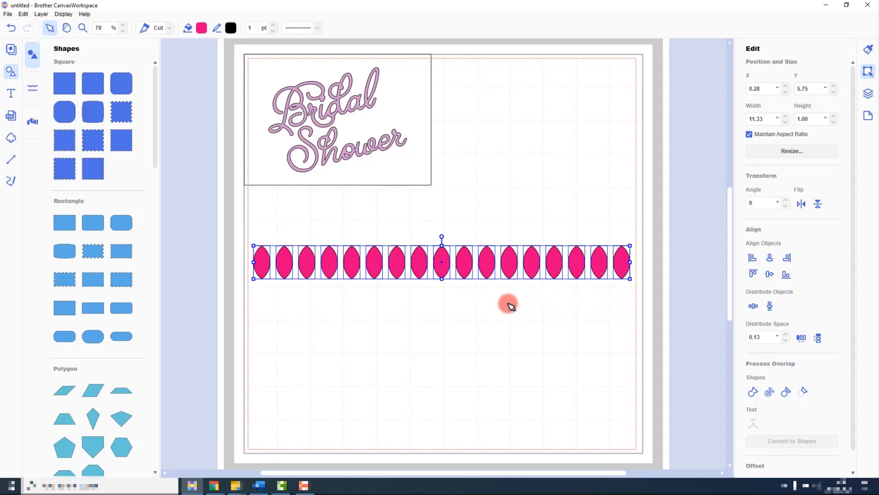
pyautogui.moveTo(464, 280)
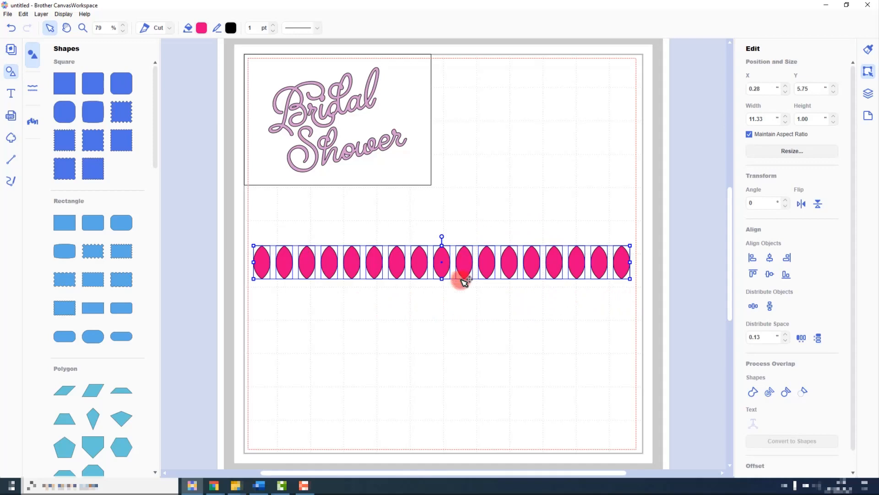
pyautogui.moveTo(558, 217)
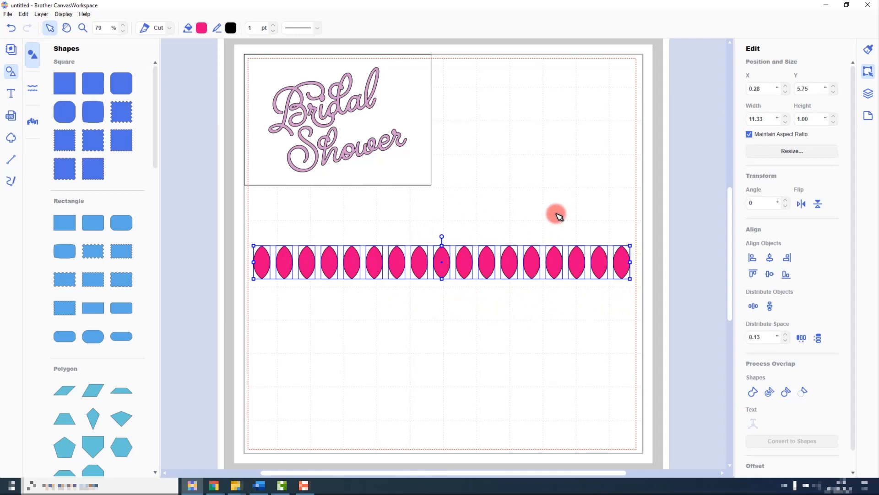
pyautogui.moveTo(802, 338)
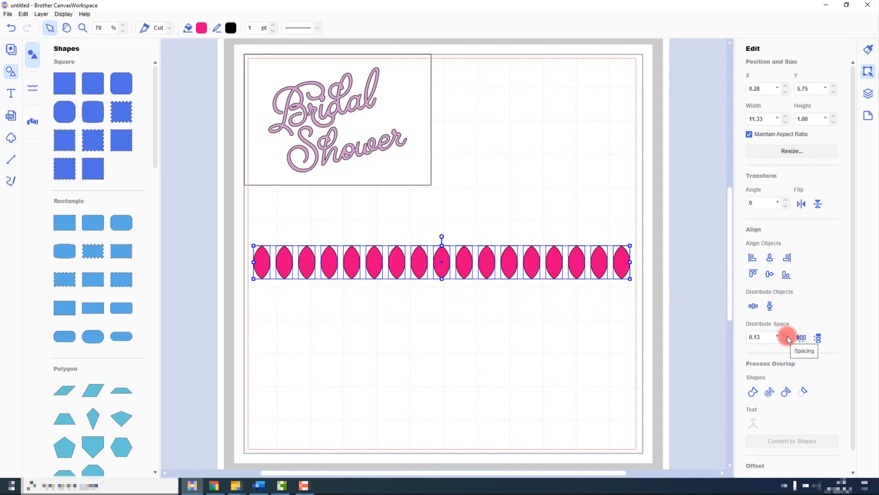
# - Distribute the petals with a 0.25 horizontal space, widening the row to 12.50
pyautogui.click(761, 337)
pyautogui.write('0.25')
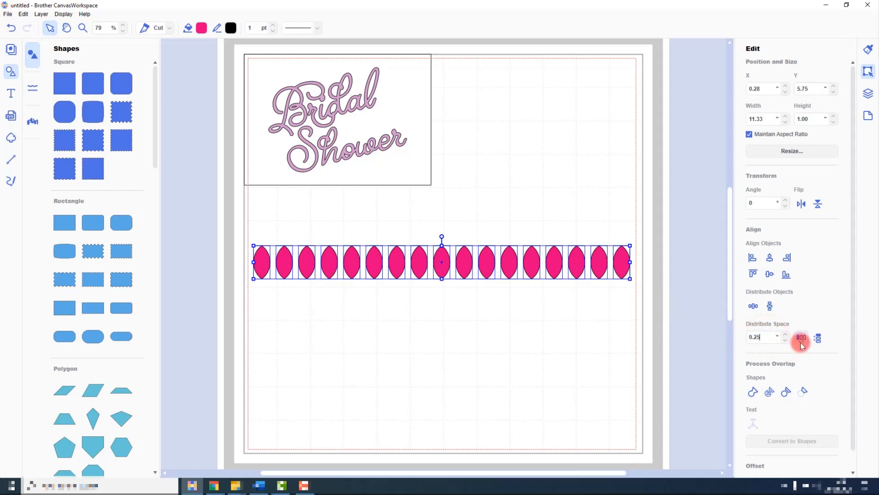
pyautogui.moveTo(818, 341)
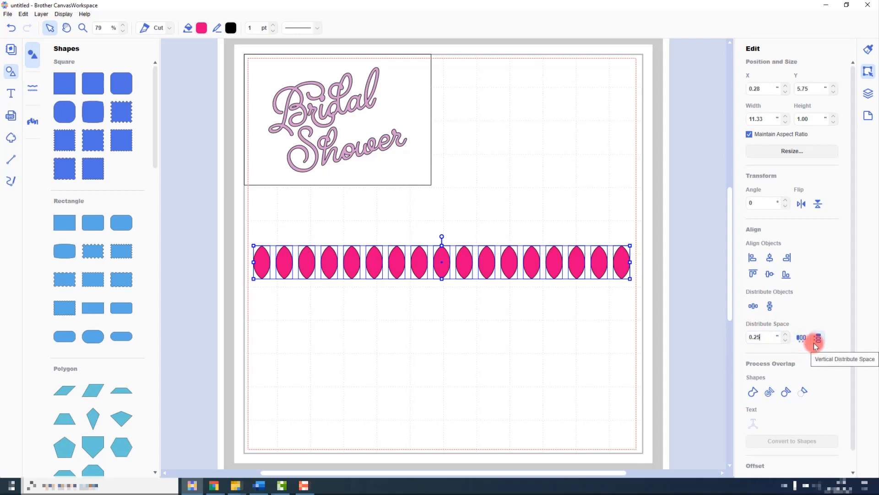
pyautogui.click(801, 338)
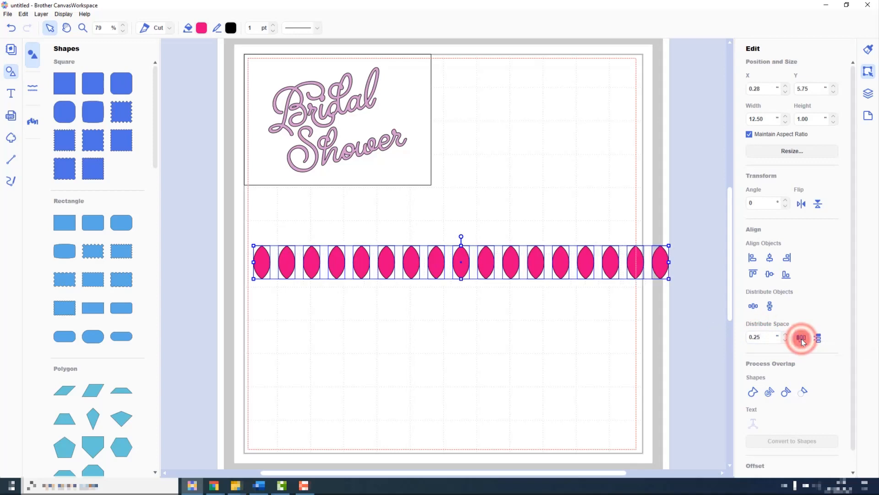
pyautogui.click(801, 337)
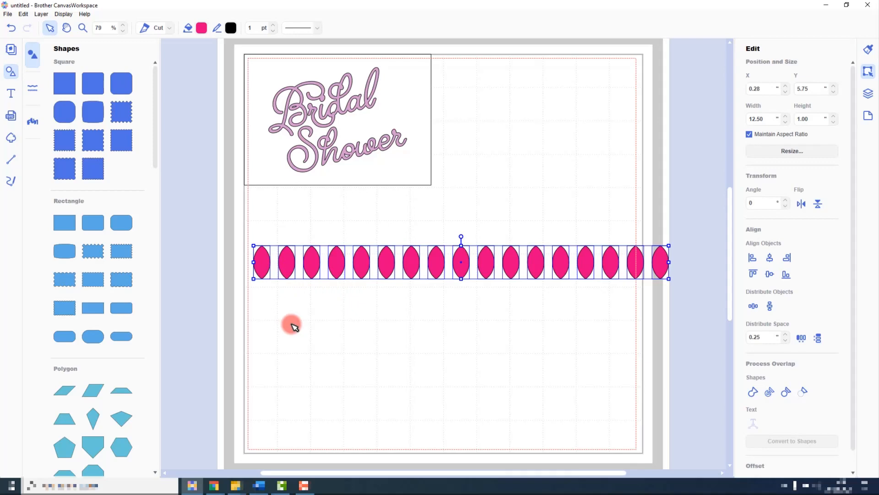
pyautogui.moveTo(342, 309)
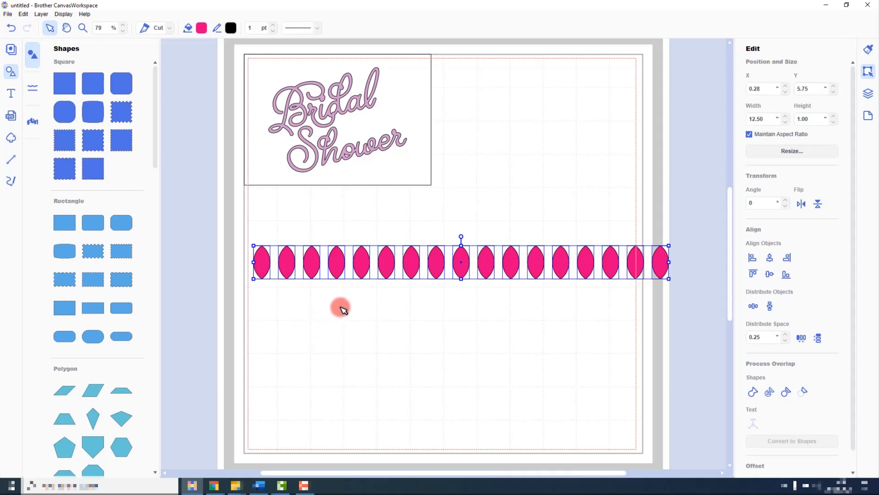
pyautogui.moveTo(352, 313)
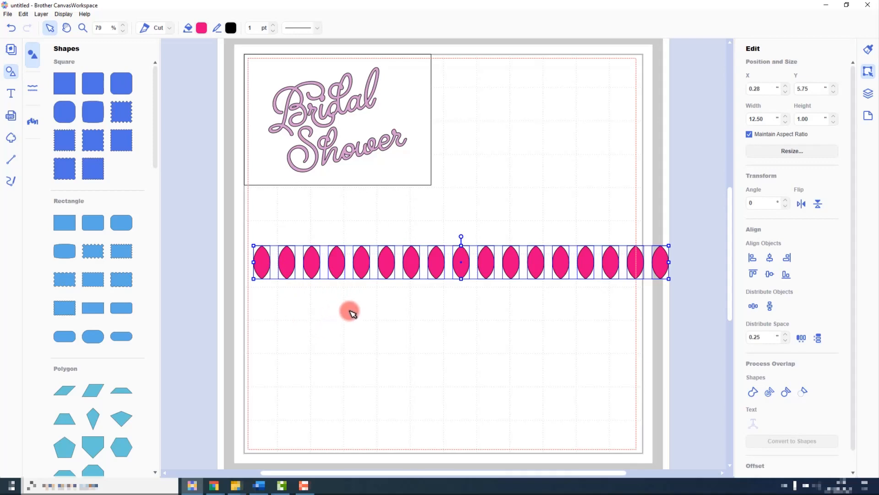
pyautogui.moveTo(408, 332)
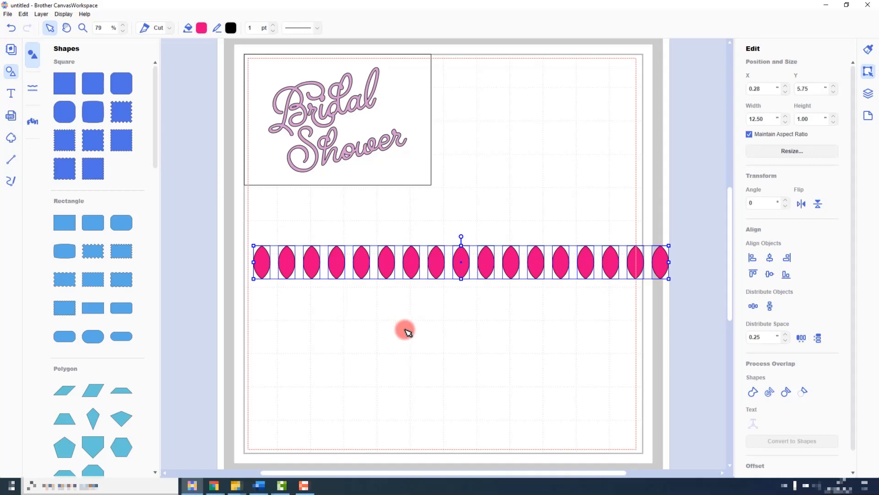